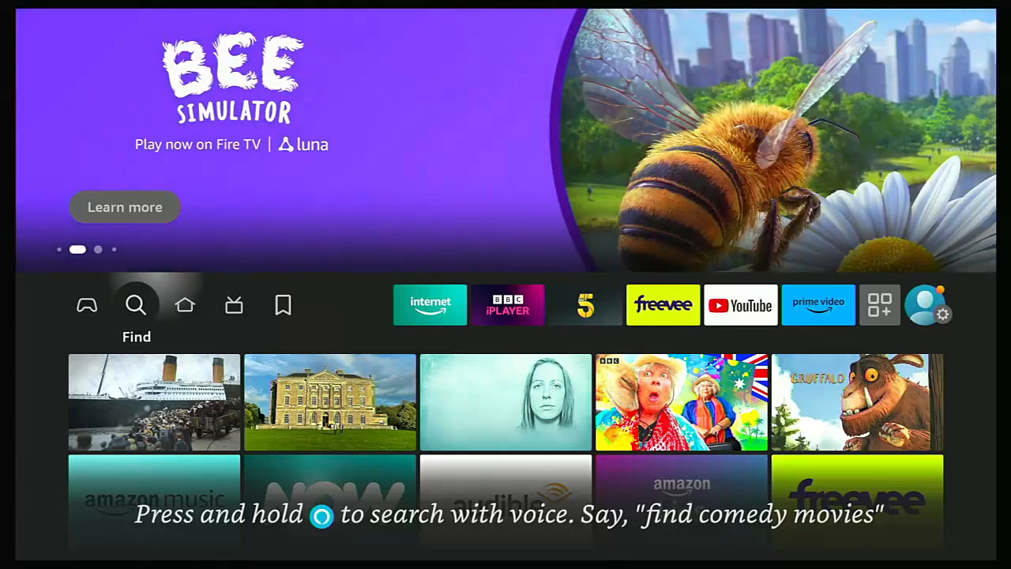
# Restart the Fire TV from Settings > My Fire TV and confirm the restart.
pyautogui.click(931, 305)
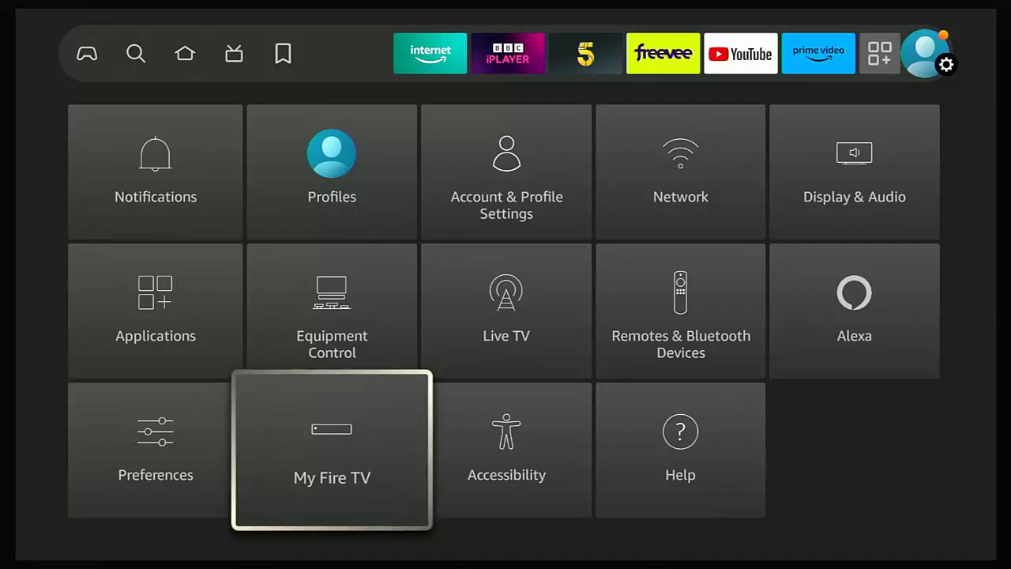
pyautogui.click(332, 450)
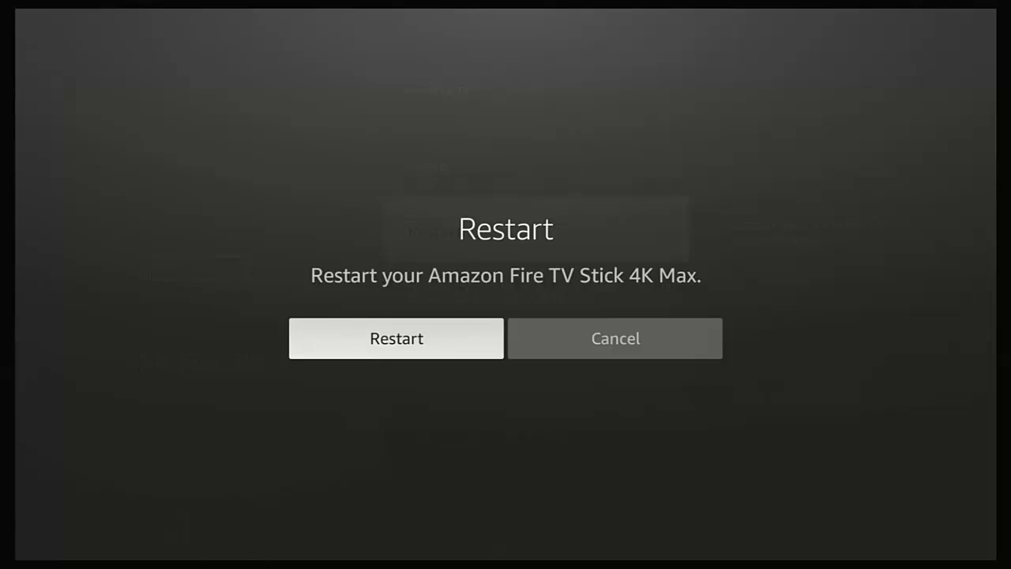
pyautogui.click(395, 338)
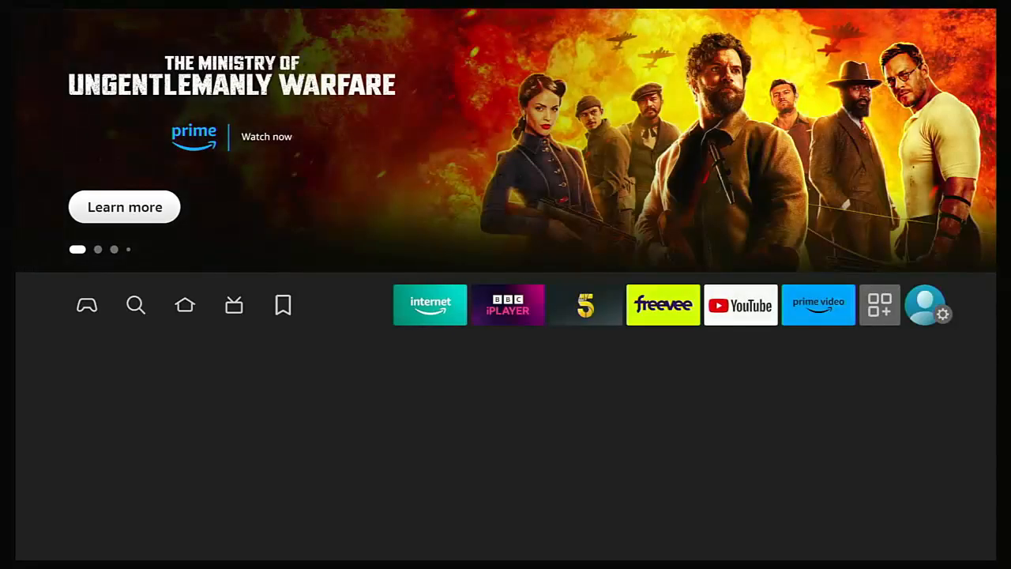
pyautogui.click(185, 305)
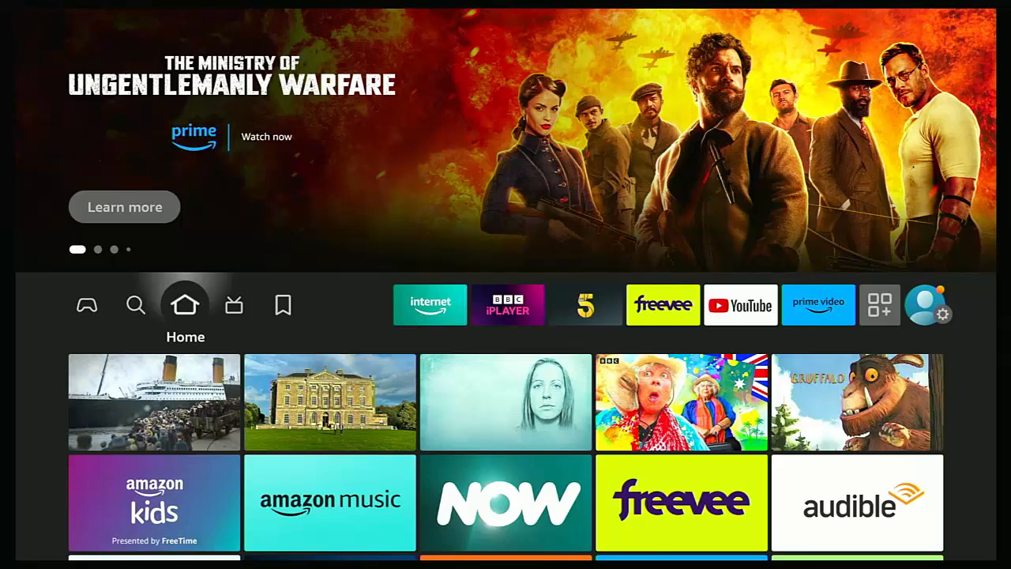
pyautogui.click(87, 305)
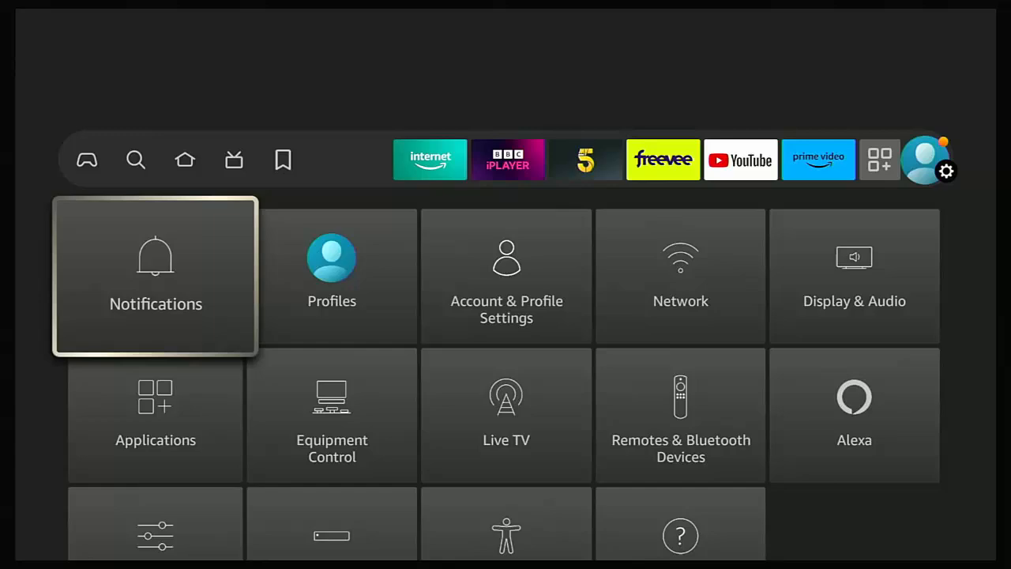
pyautogui.scroll(-3)
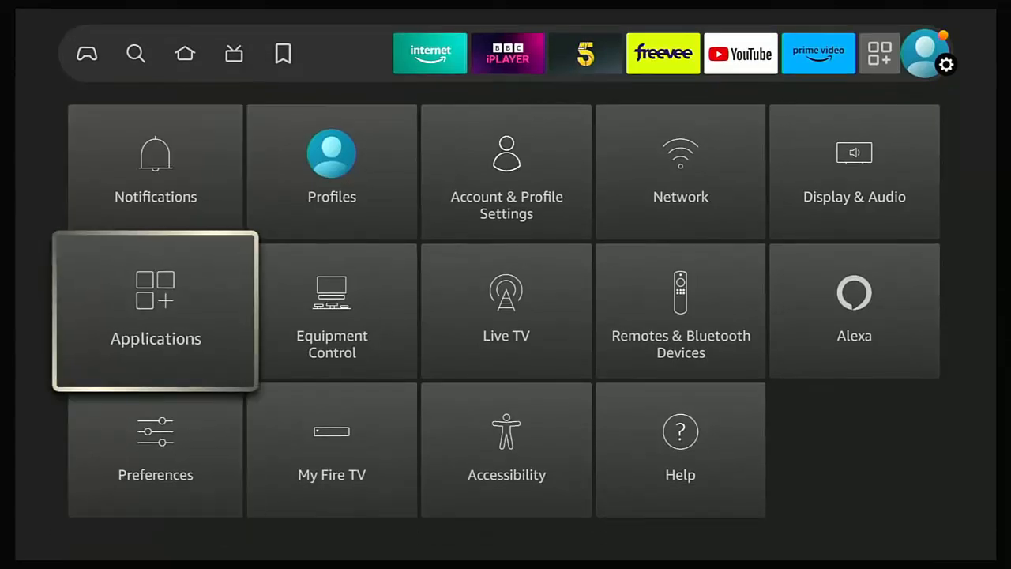
pyautogui.click(155, 310)
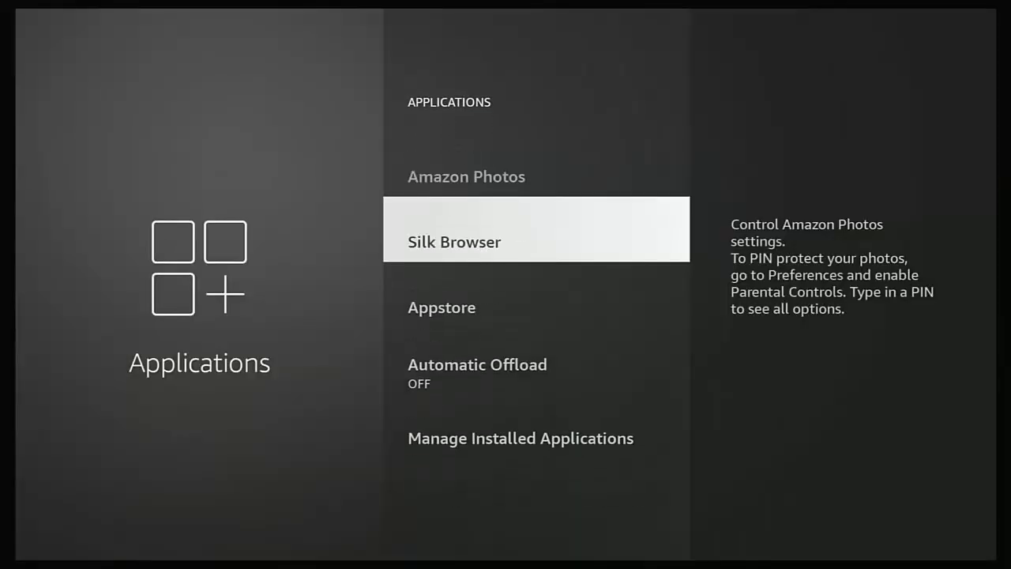
pyautogui.scroll(-3)
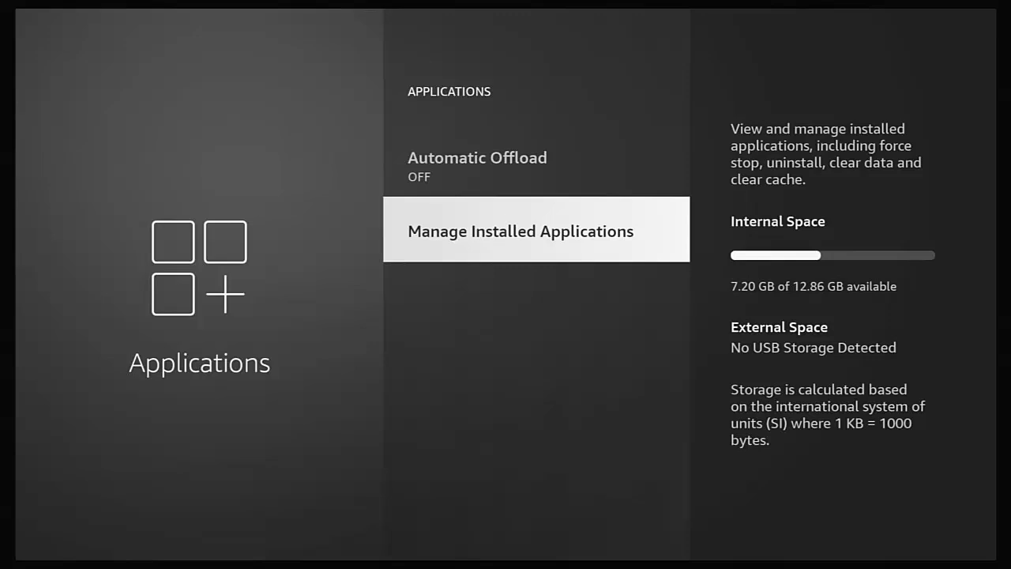
pyautogui.click(521, 231)
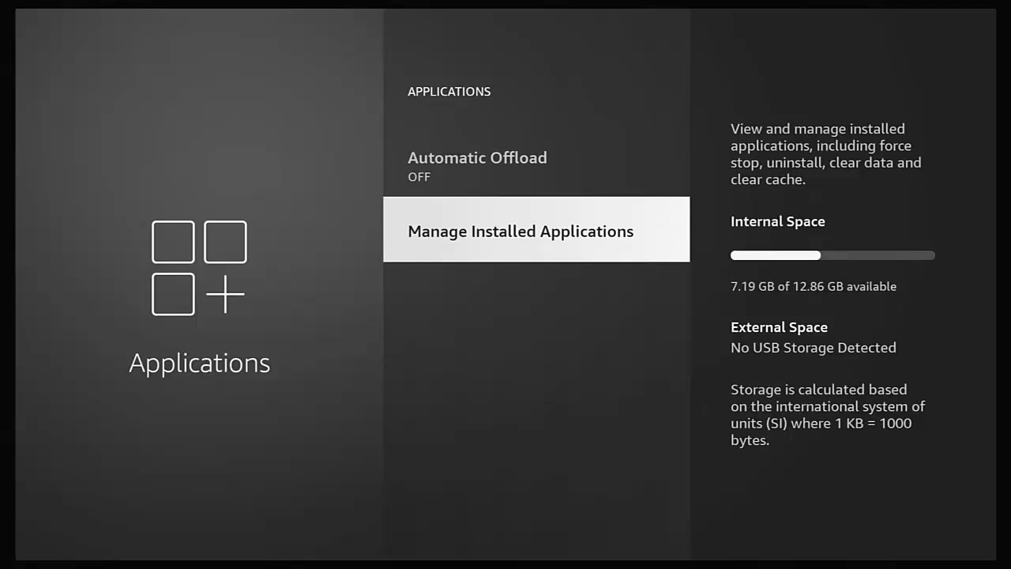
pyautogui.click(521, 231)
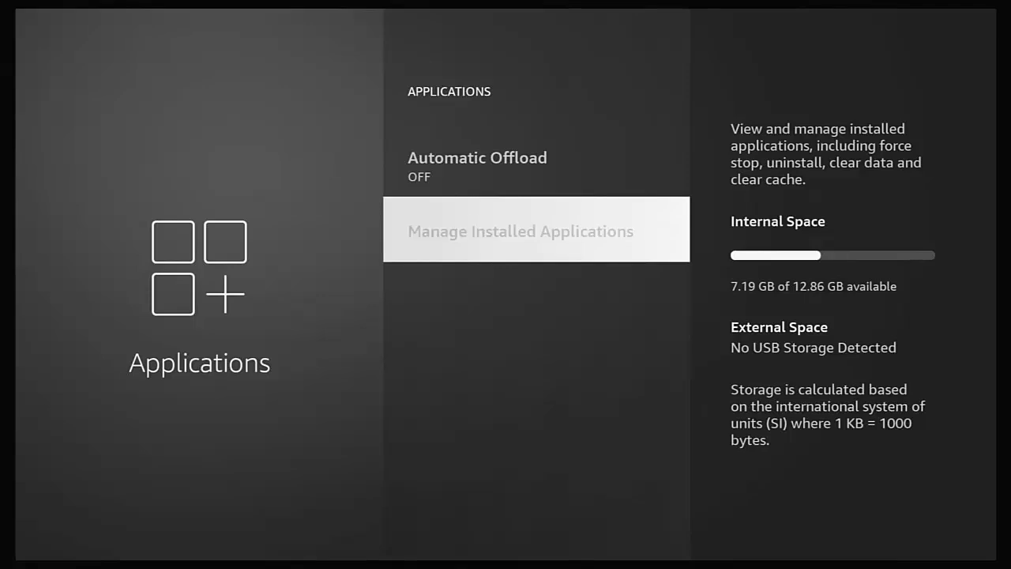
pyautogui.click(522, 231)
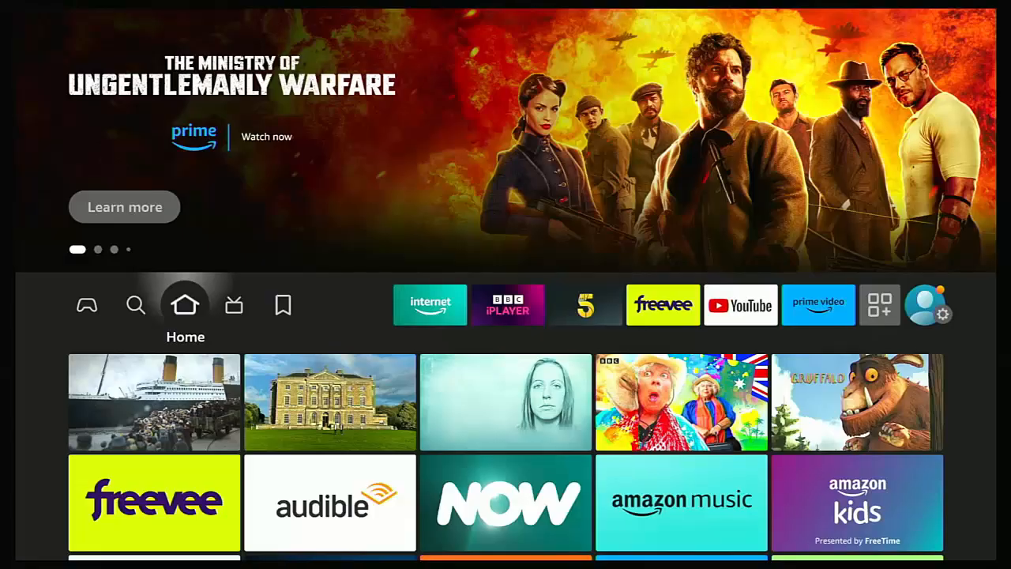
# Search for 'Spee' and choose the Speed Test suggestion to list matching apps.
pyautogui.click(136, 305)
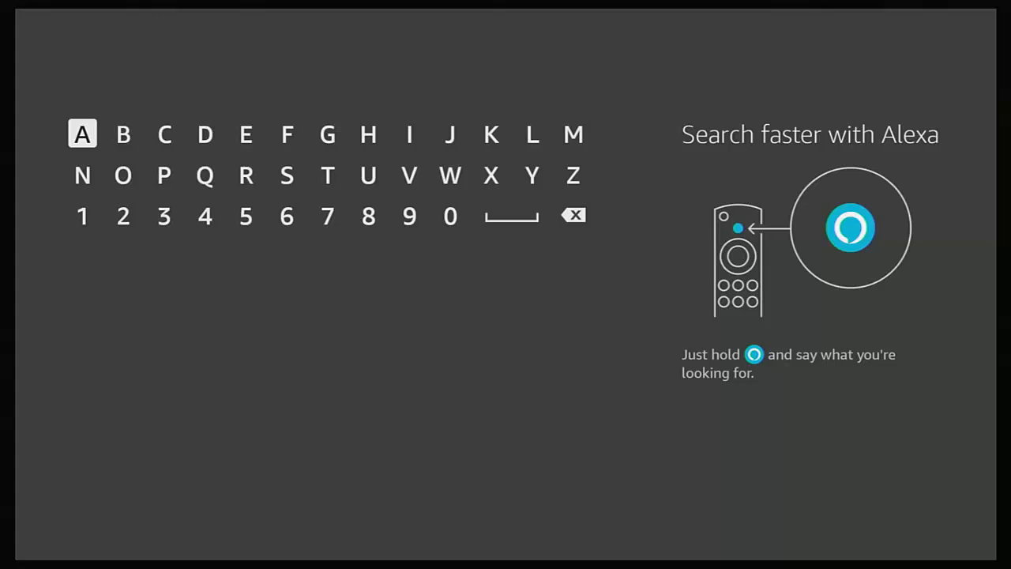
pyautogui.click(287, 174)
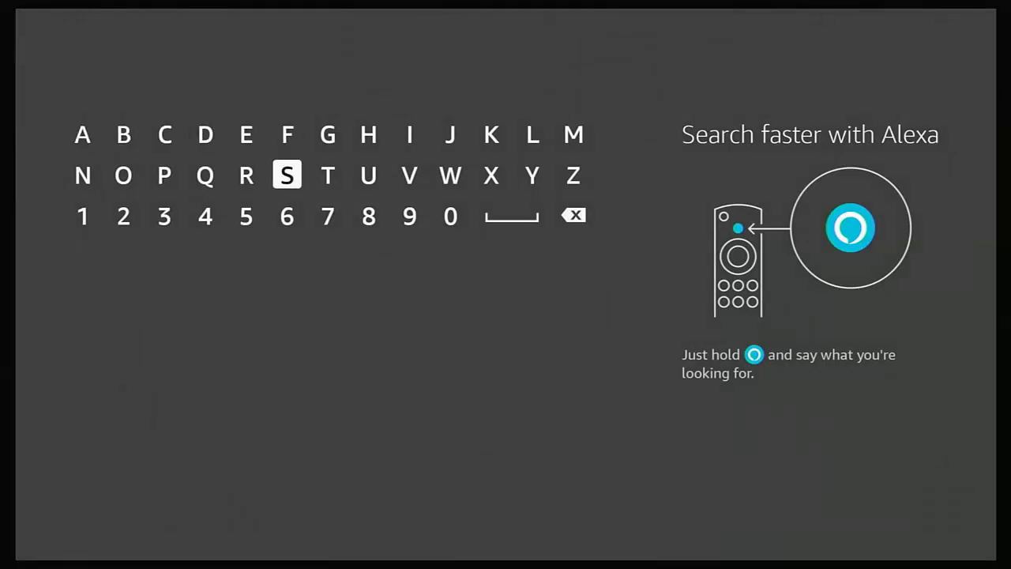
pyautogui.click(164, 174)
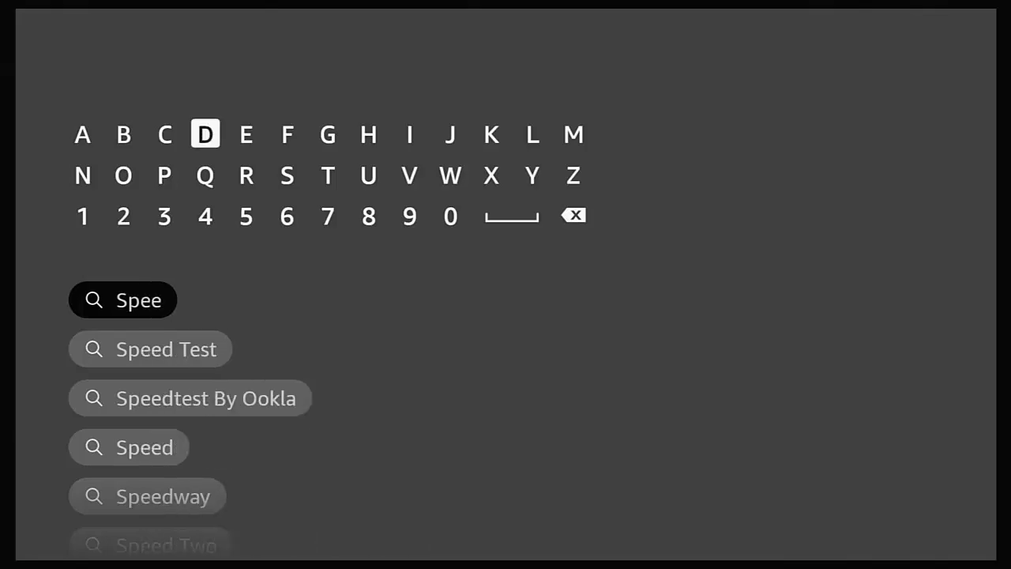
pyautogui.click(166, 349)
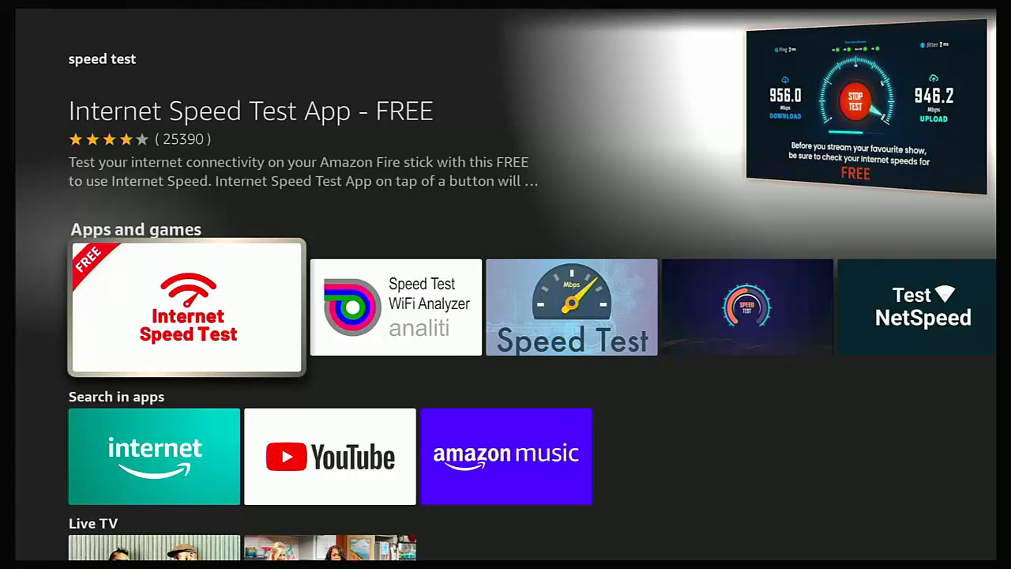
# Launch the Internet Speed Test App and begin a speed test with START TEST.
pyautogui.click(186, 307)
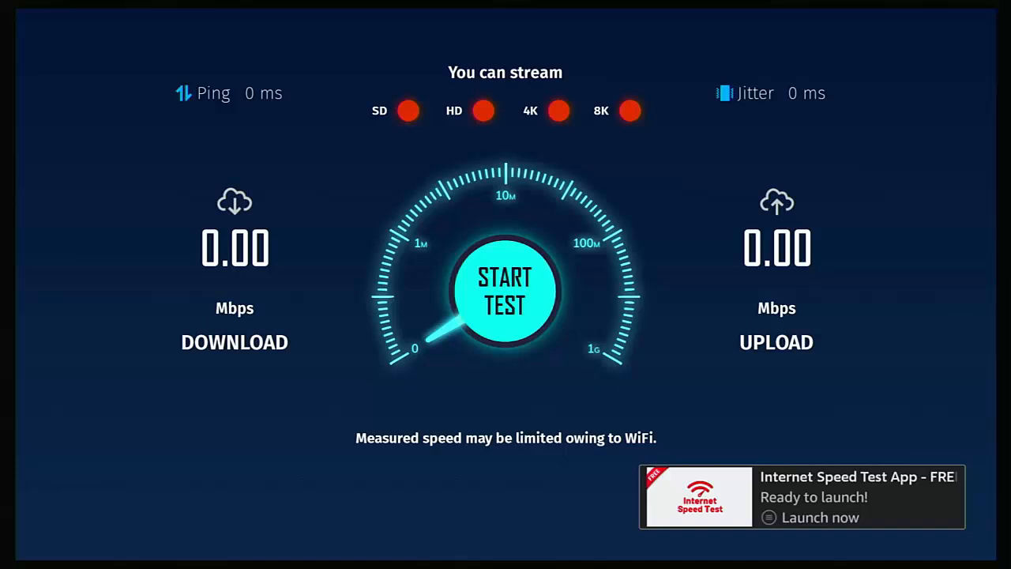
pyautogui.click(505, 291)
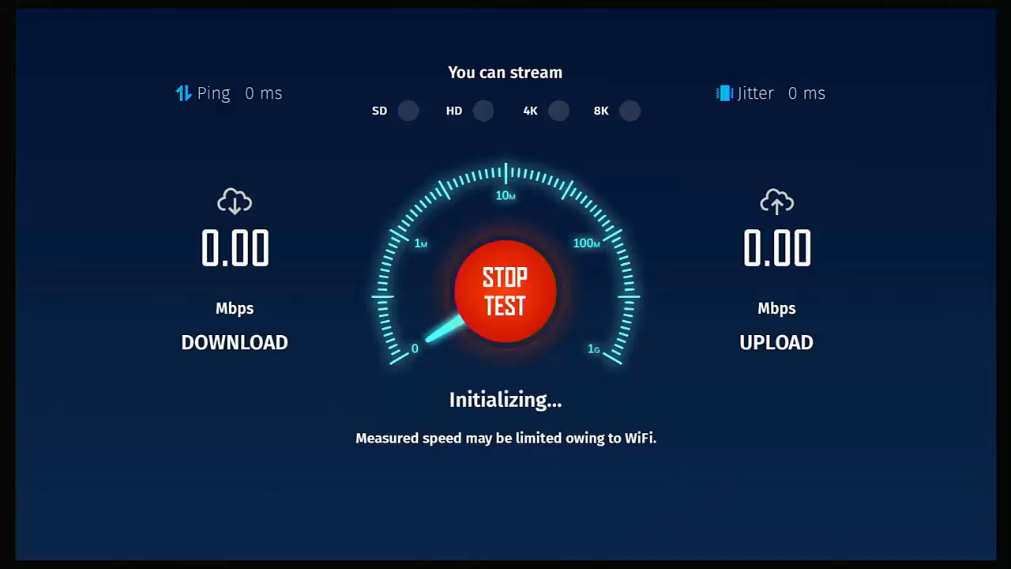